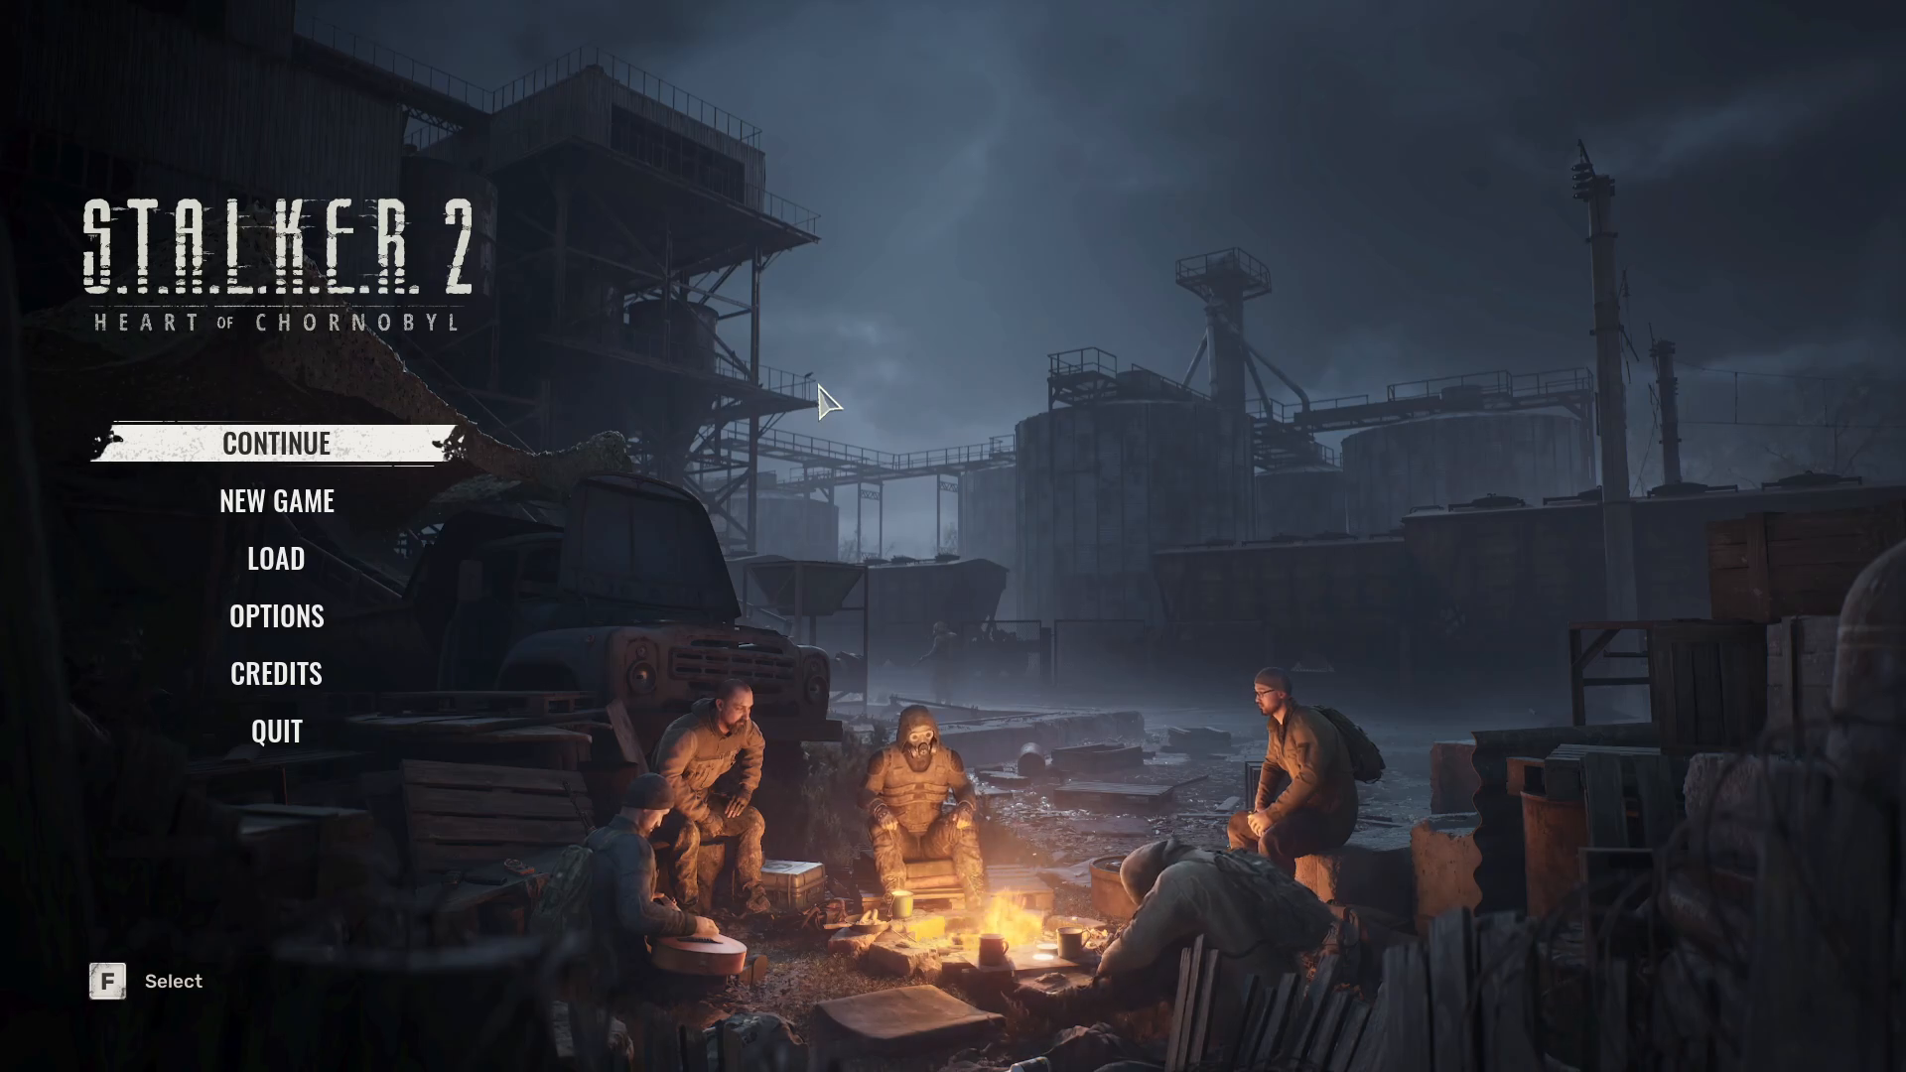
pyautogui.moveTo(329, 644)
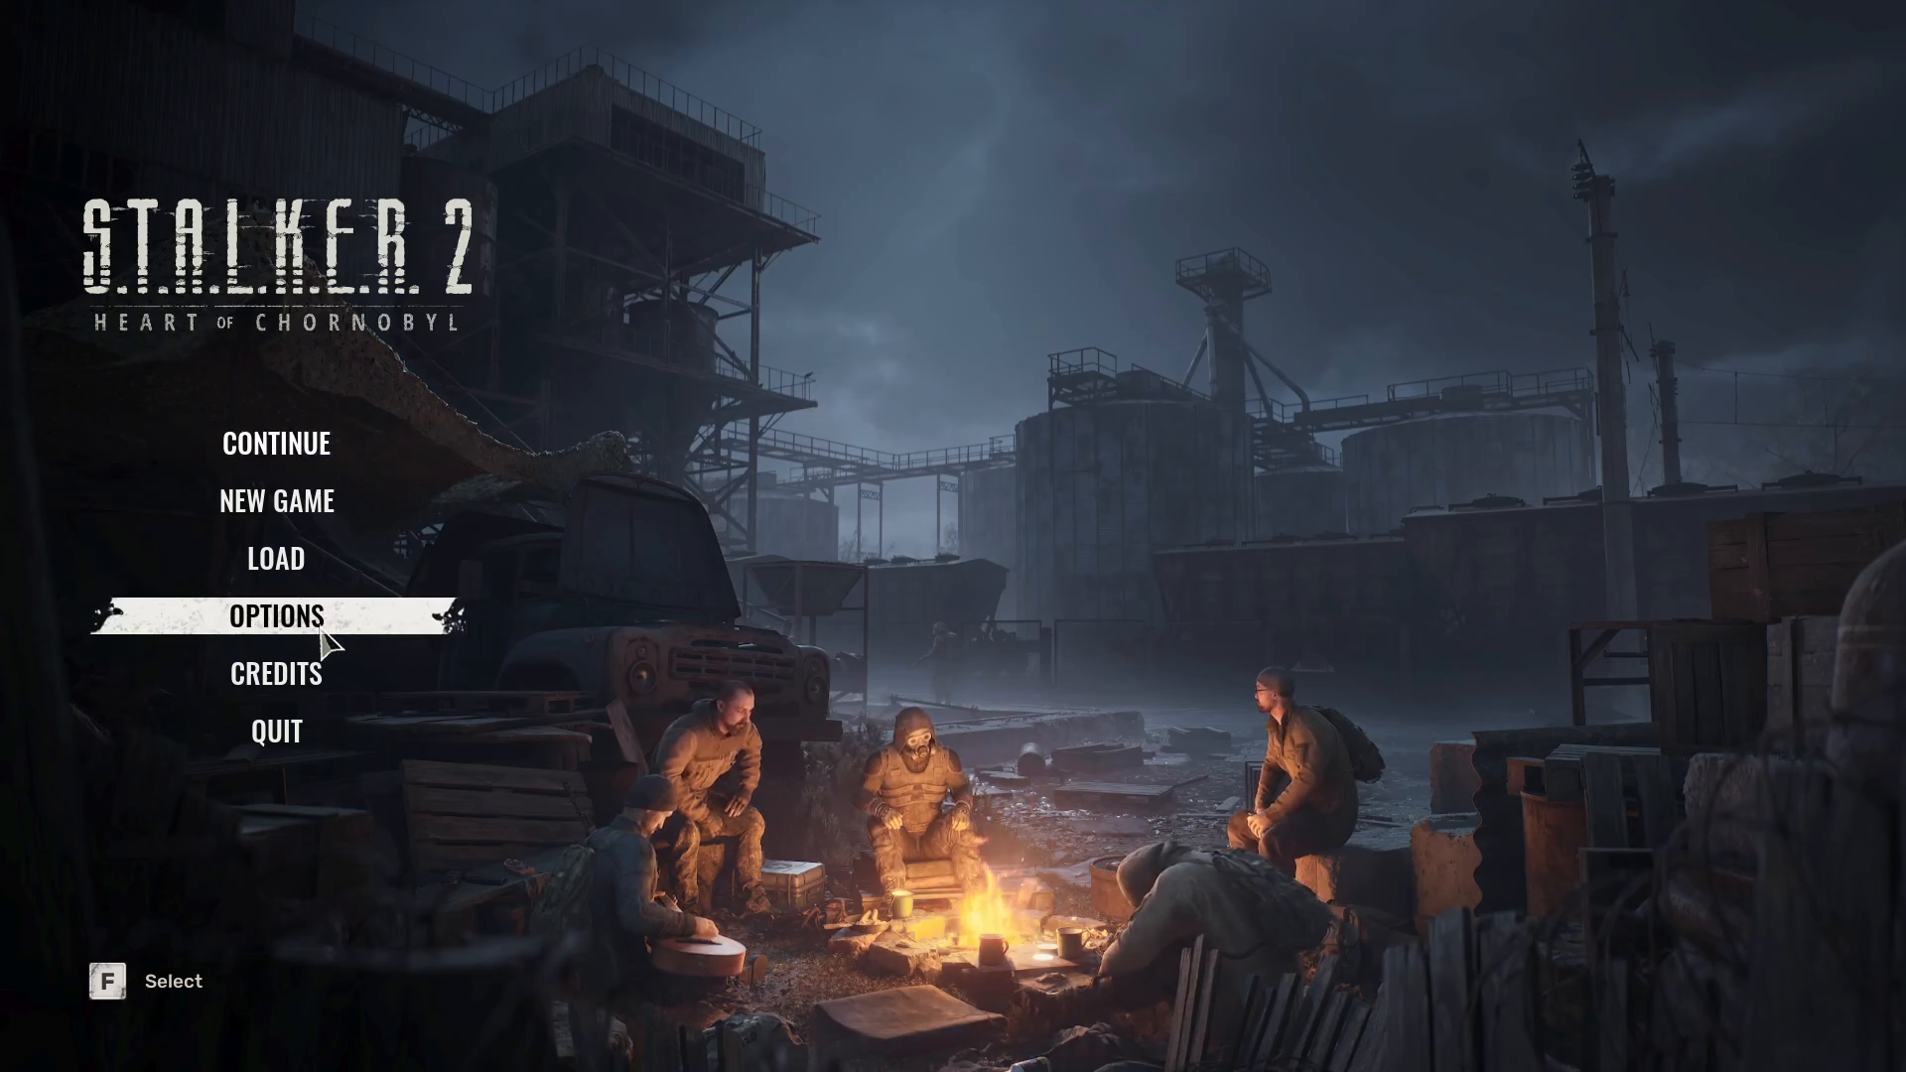
# Open OPTIONS from the S.T.A.L.K.E.R. 2 main menu
pyautogui.click(277, 616)
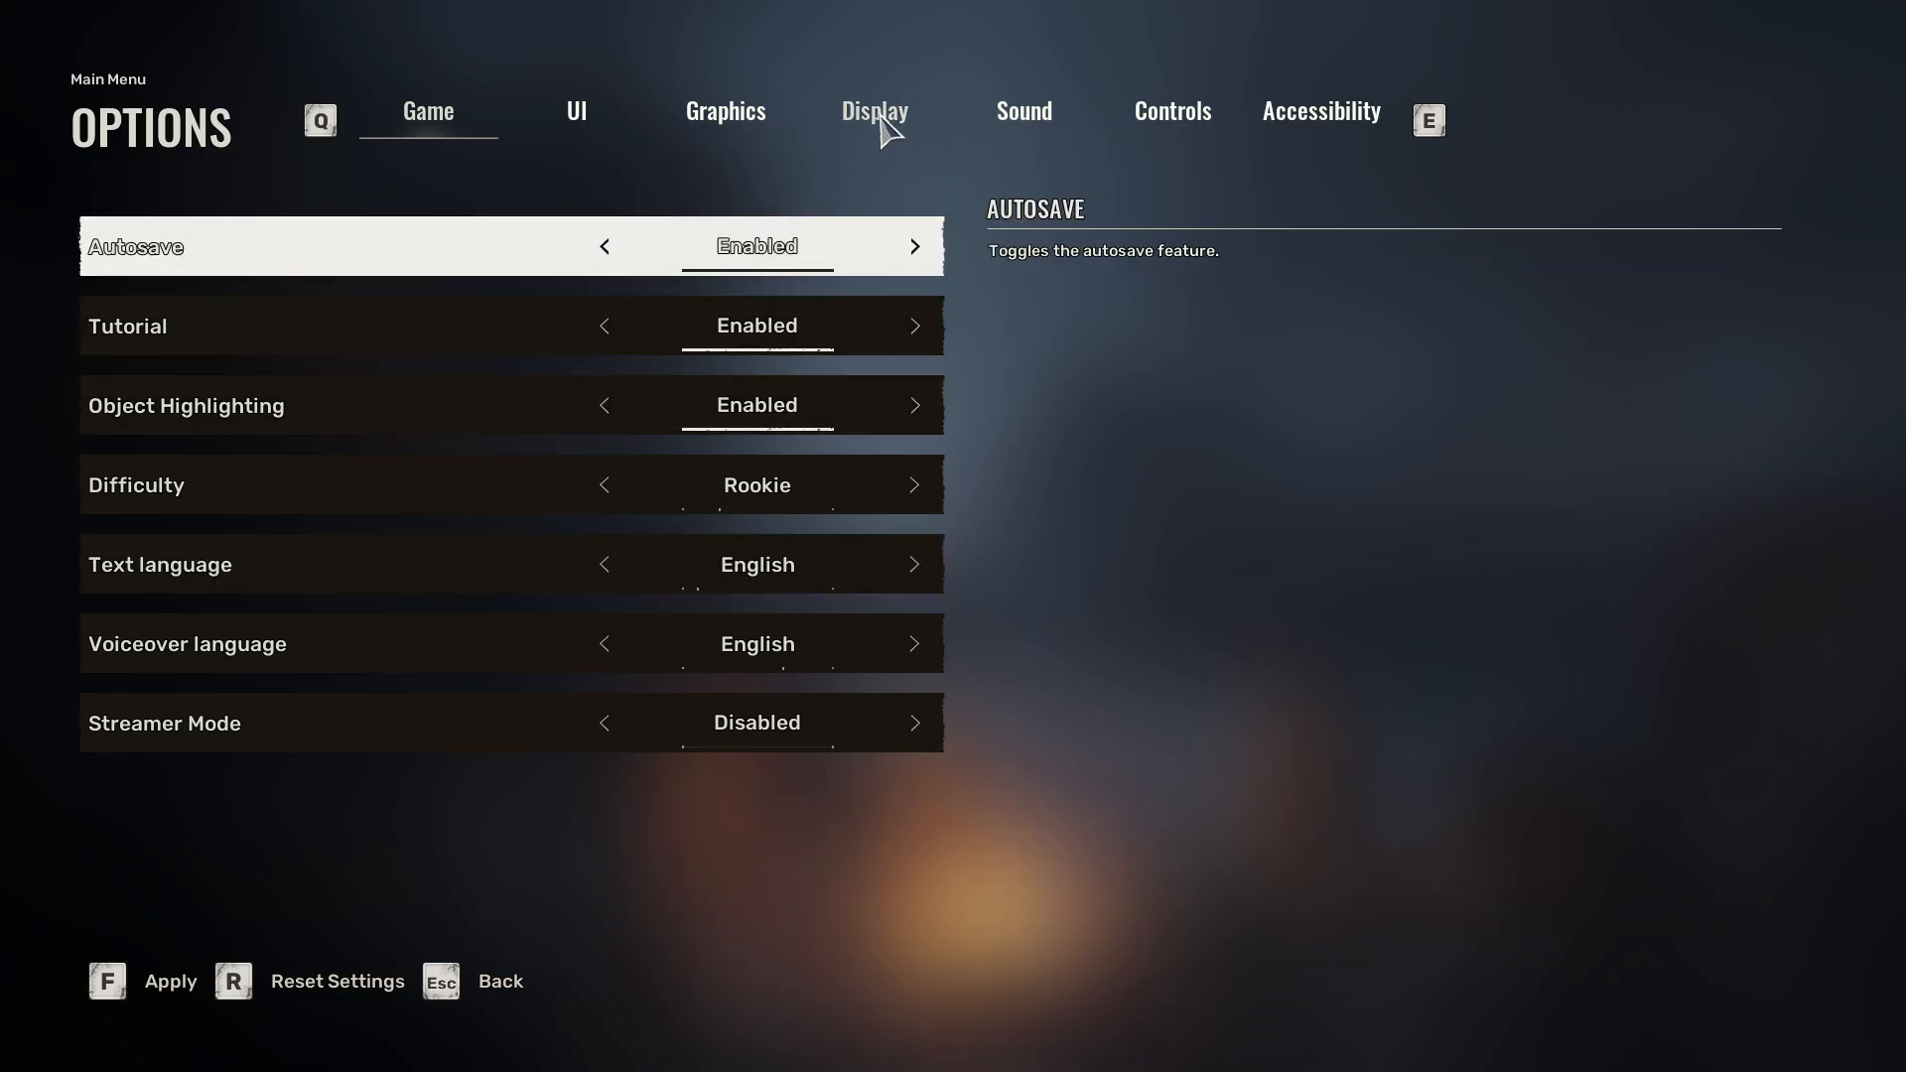
# Switch the Options screen to the Display page with graphics card, screen mode and field of view
pyautogui.click(873, 110)
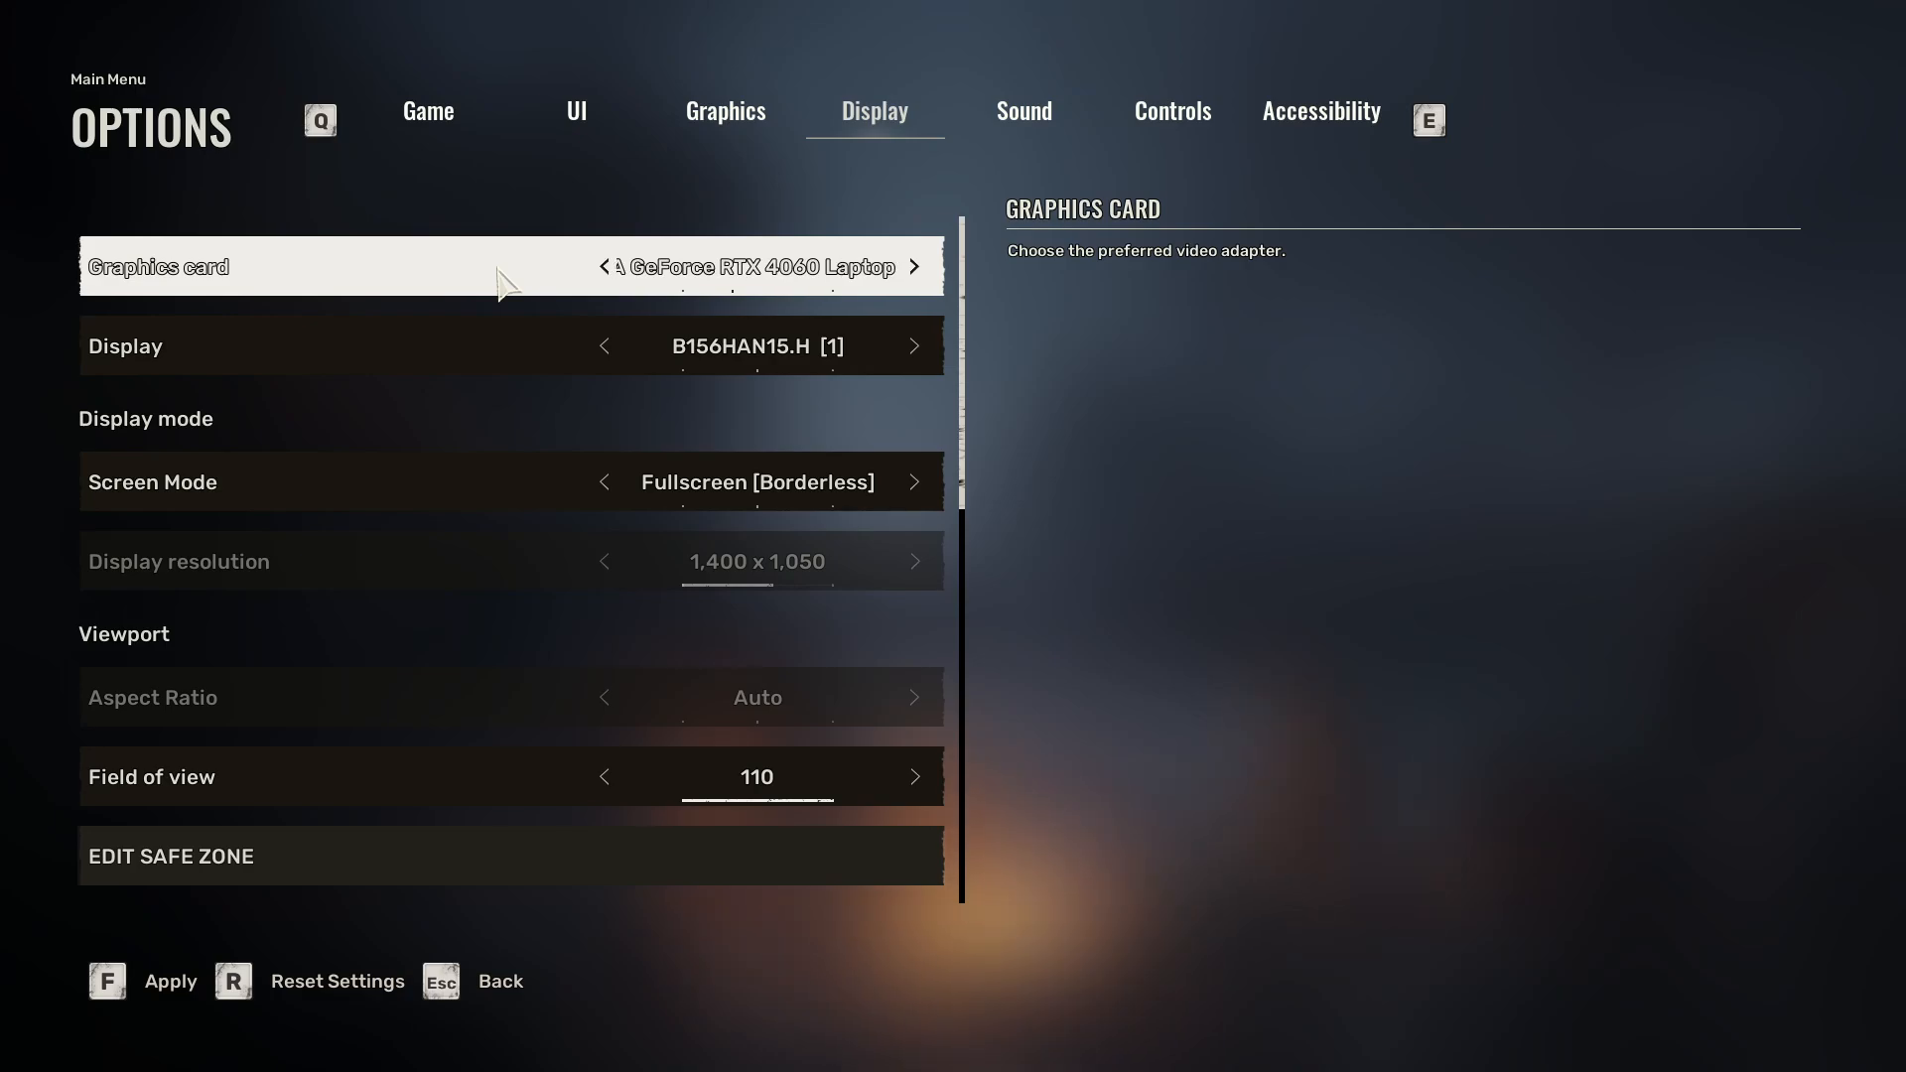
# Cycle the Graphics card row to NVIDIA GeForce RTX 4060 Laptop GPU and save with F
pyautogui.click(915, 266)
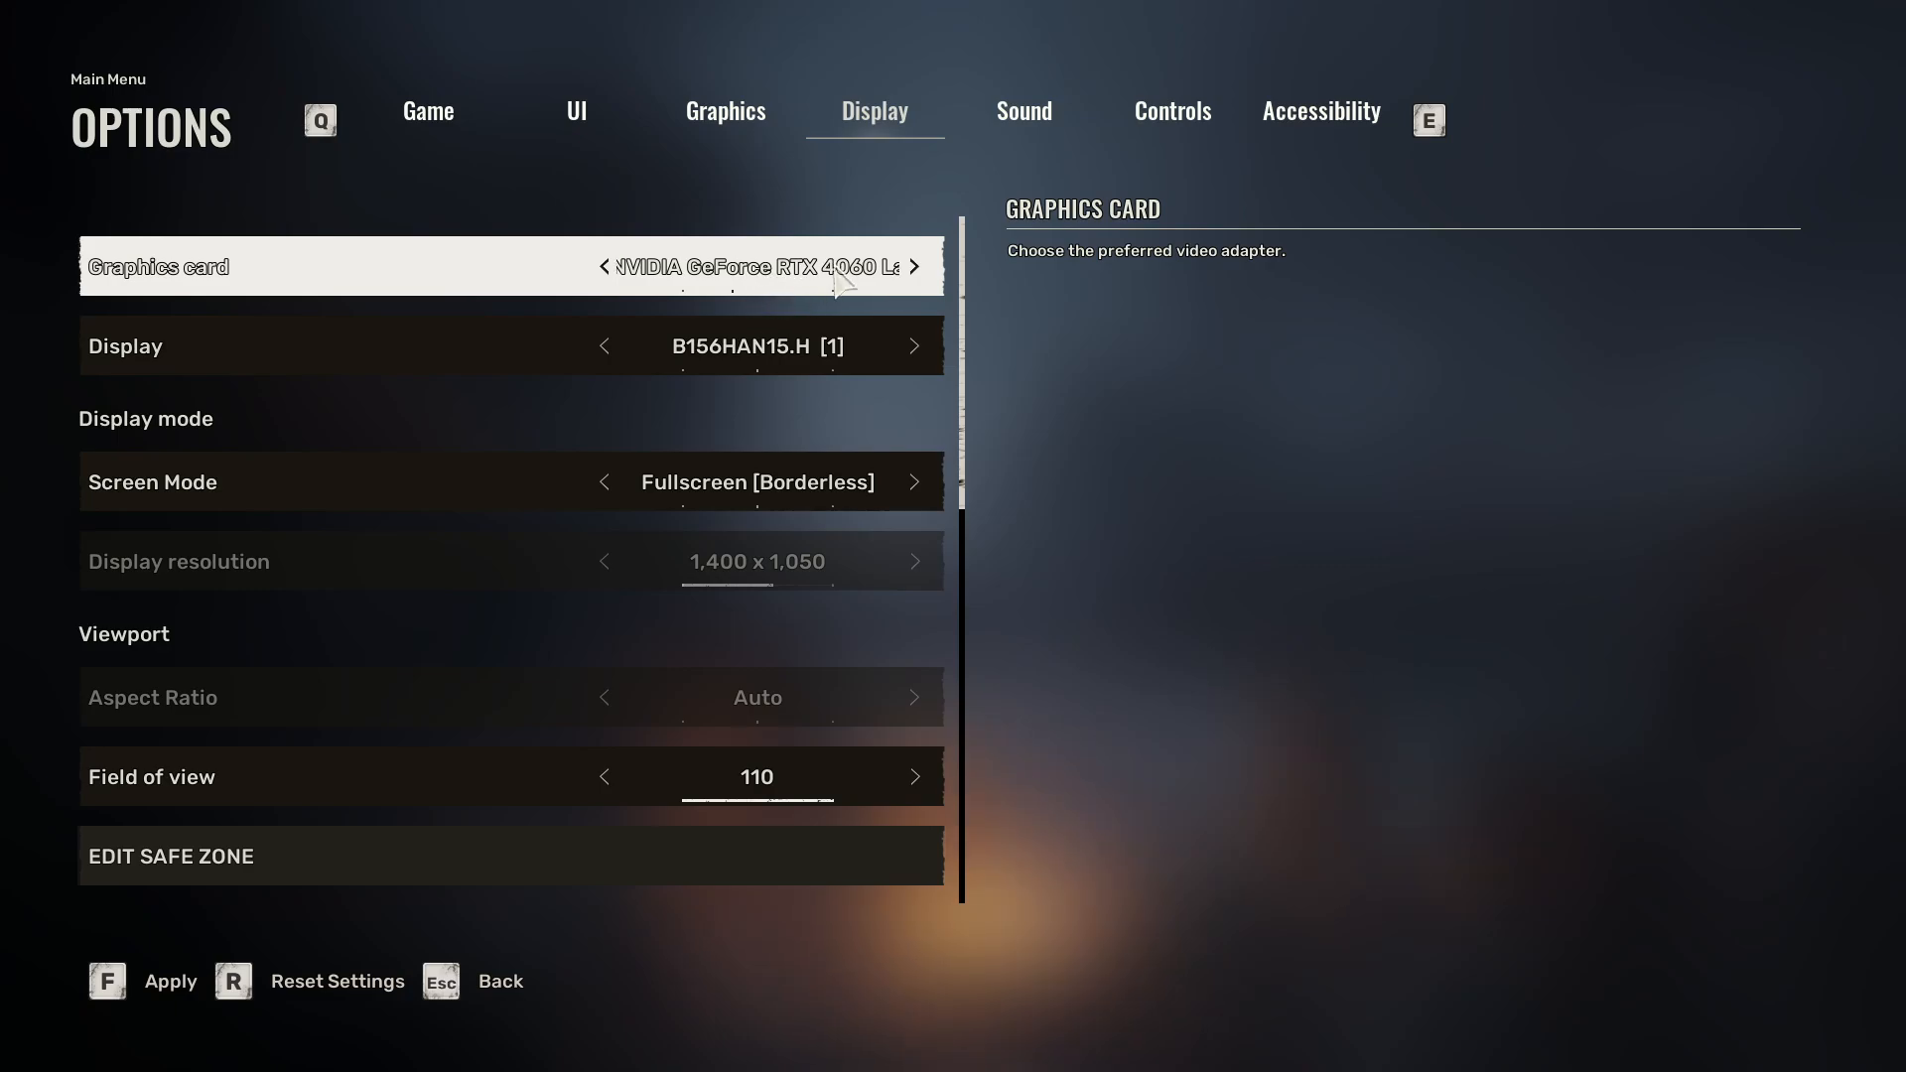
pyautogui.click(914, 266)
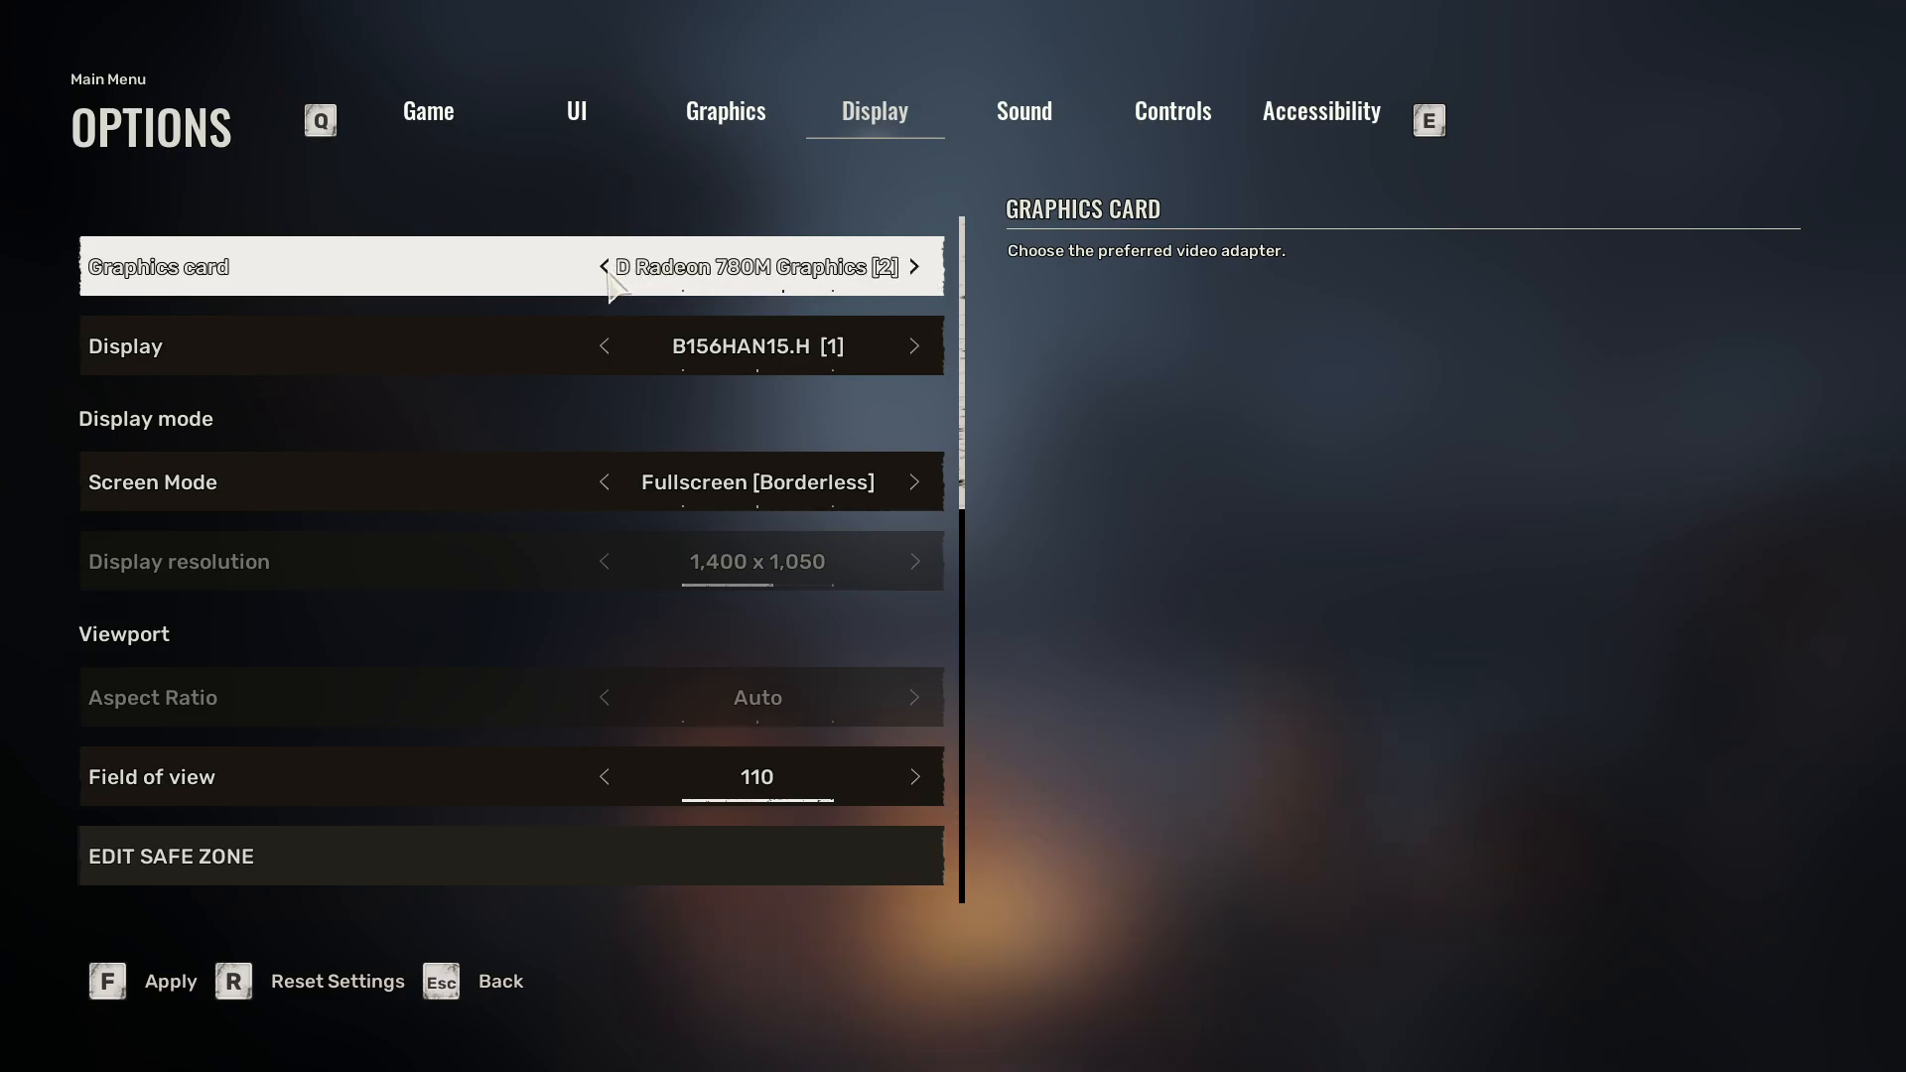
pyautogui.click(914, 265)
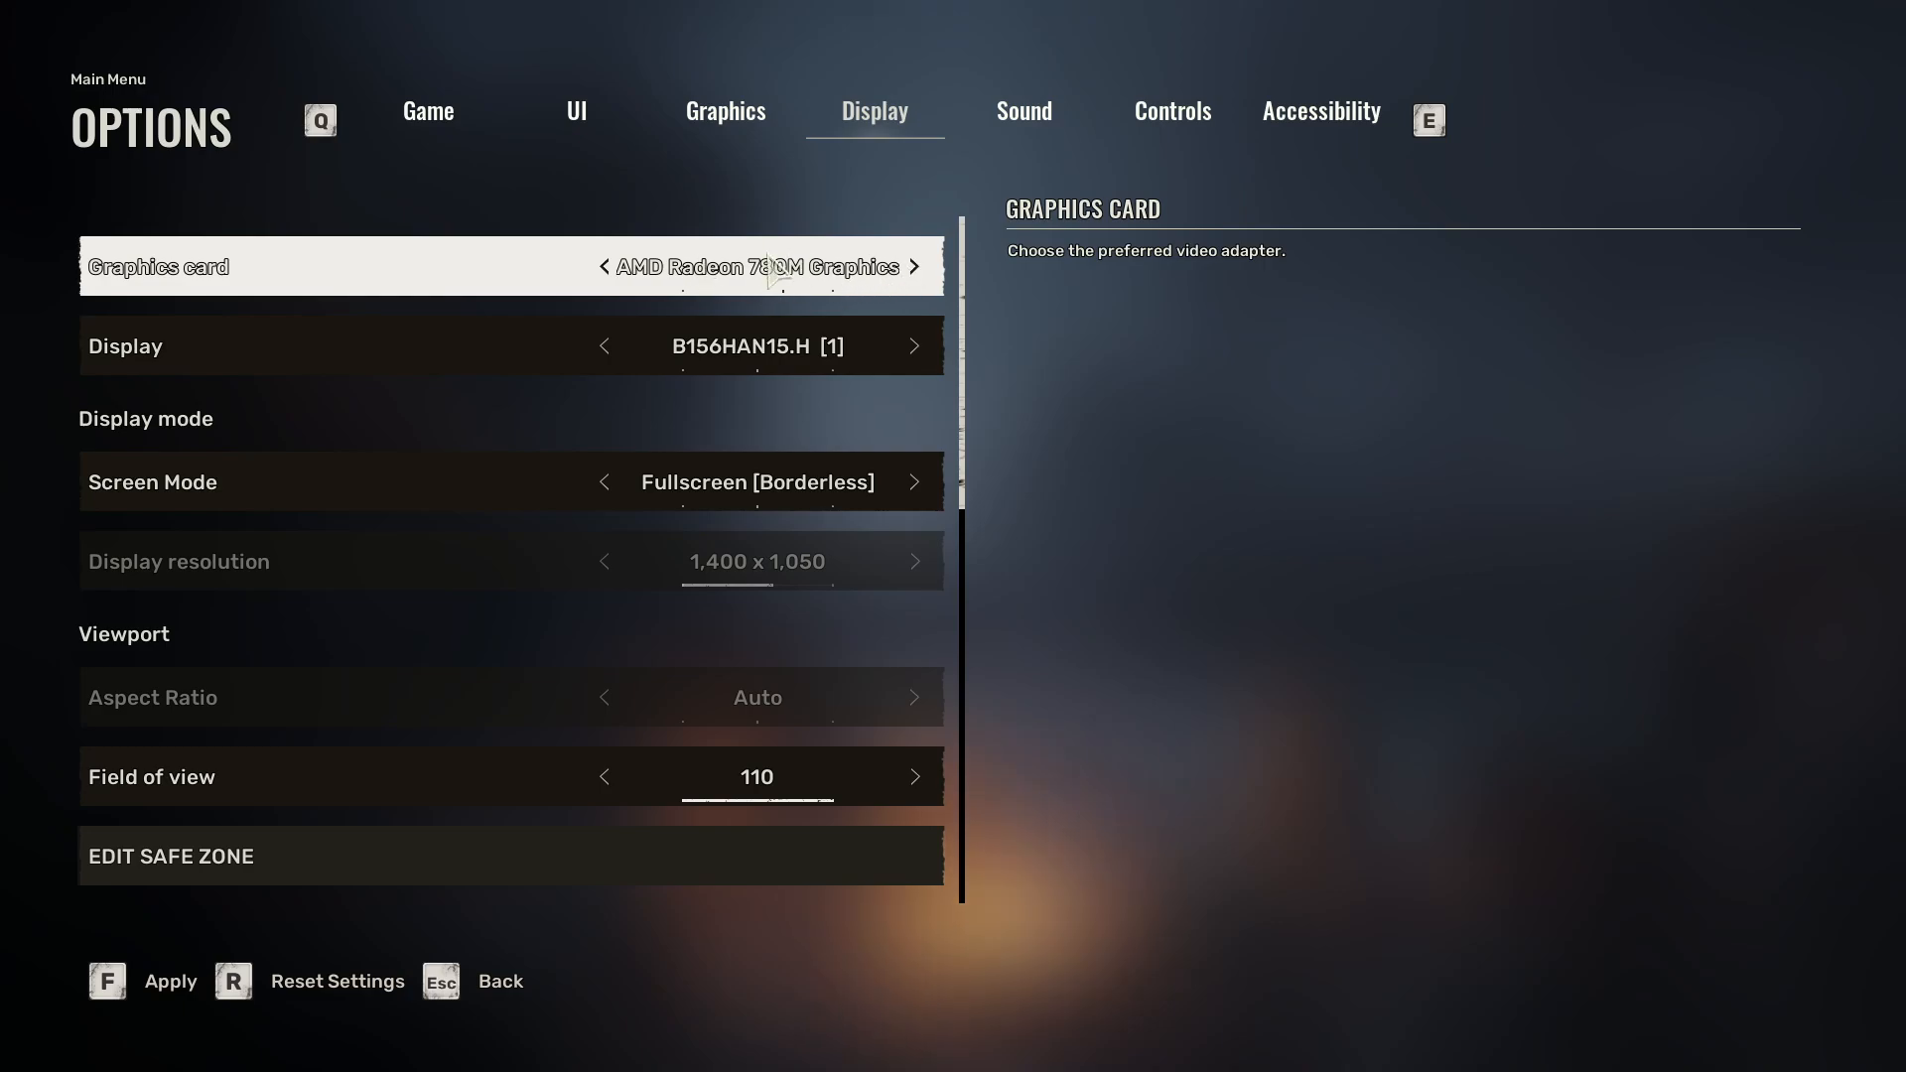
pyautogui.click(913, 266)
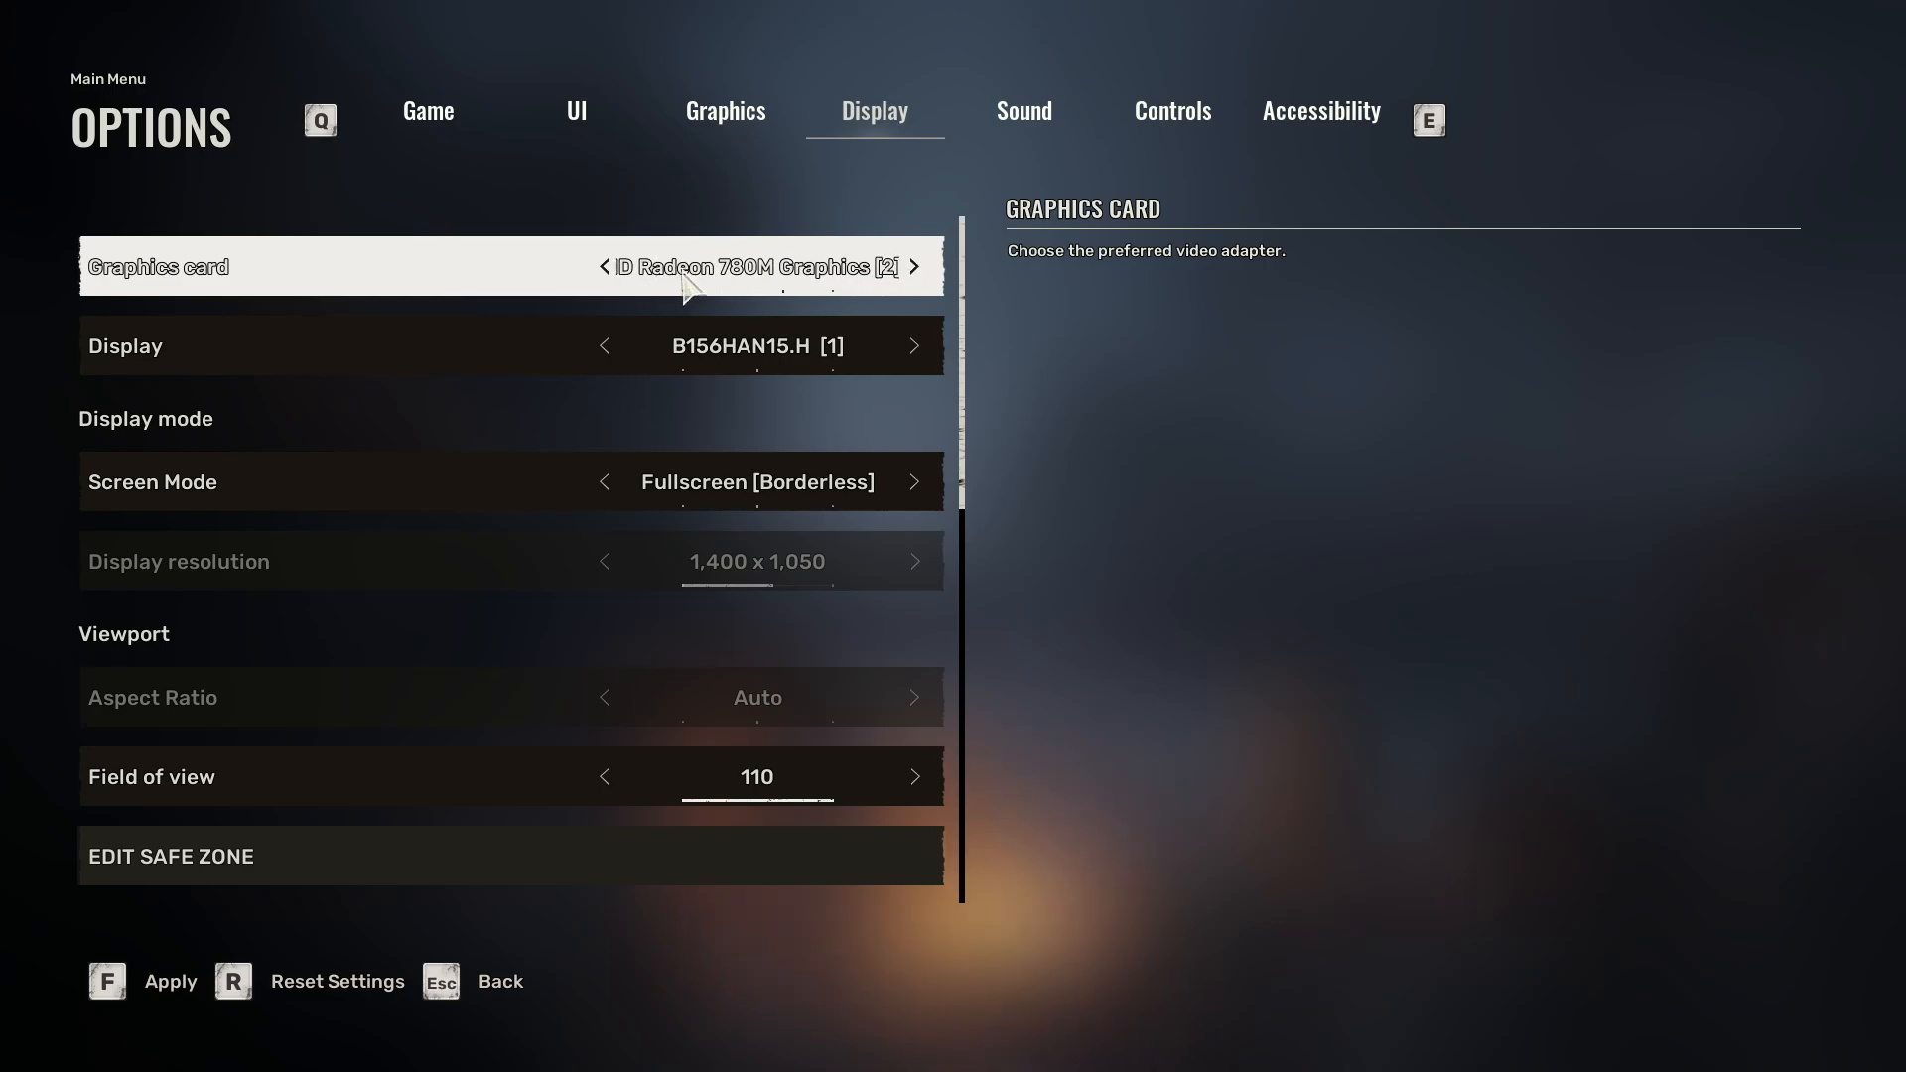
pyautogui.click(604, 266)
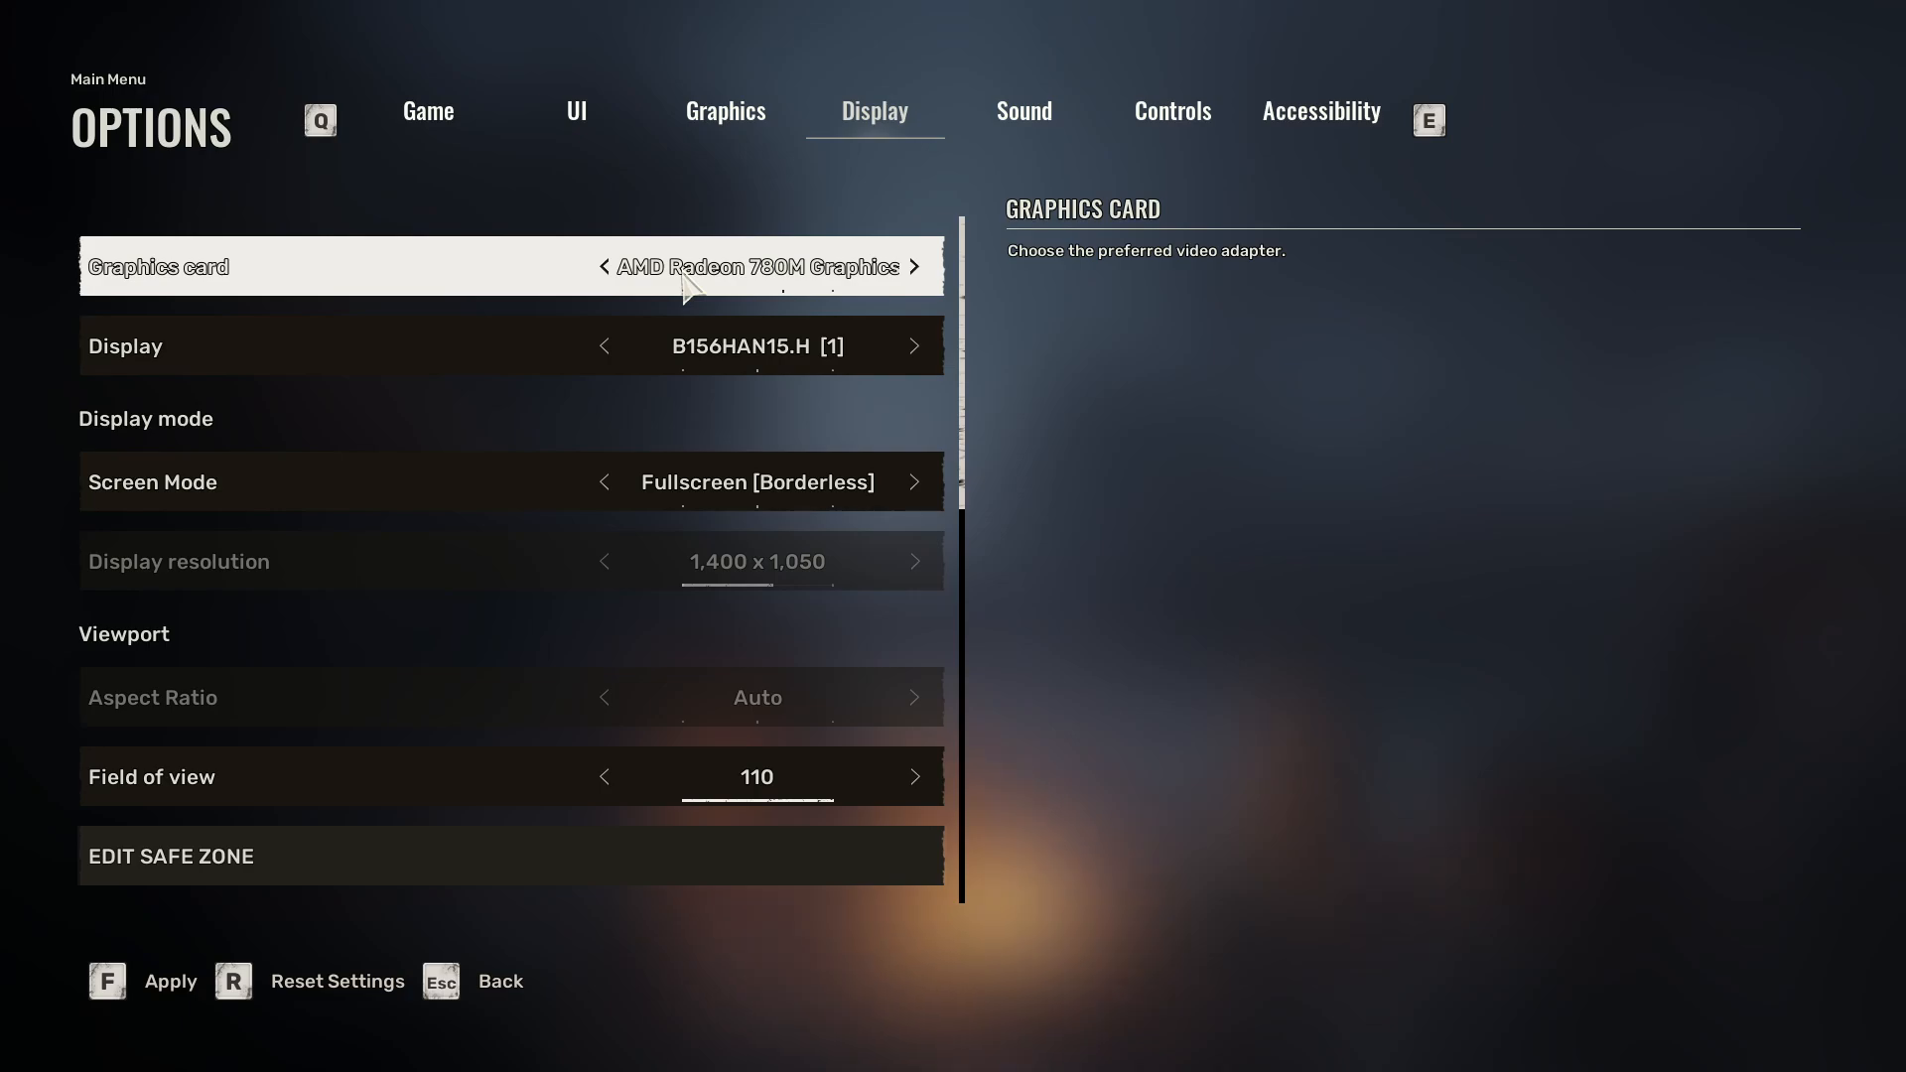
pyautogui.click(916, 266)
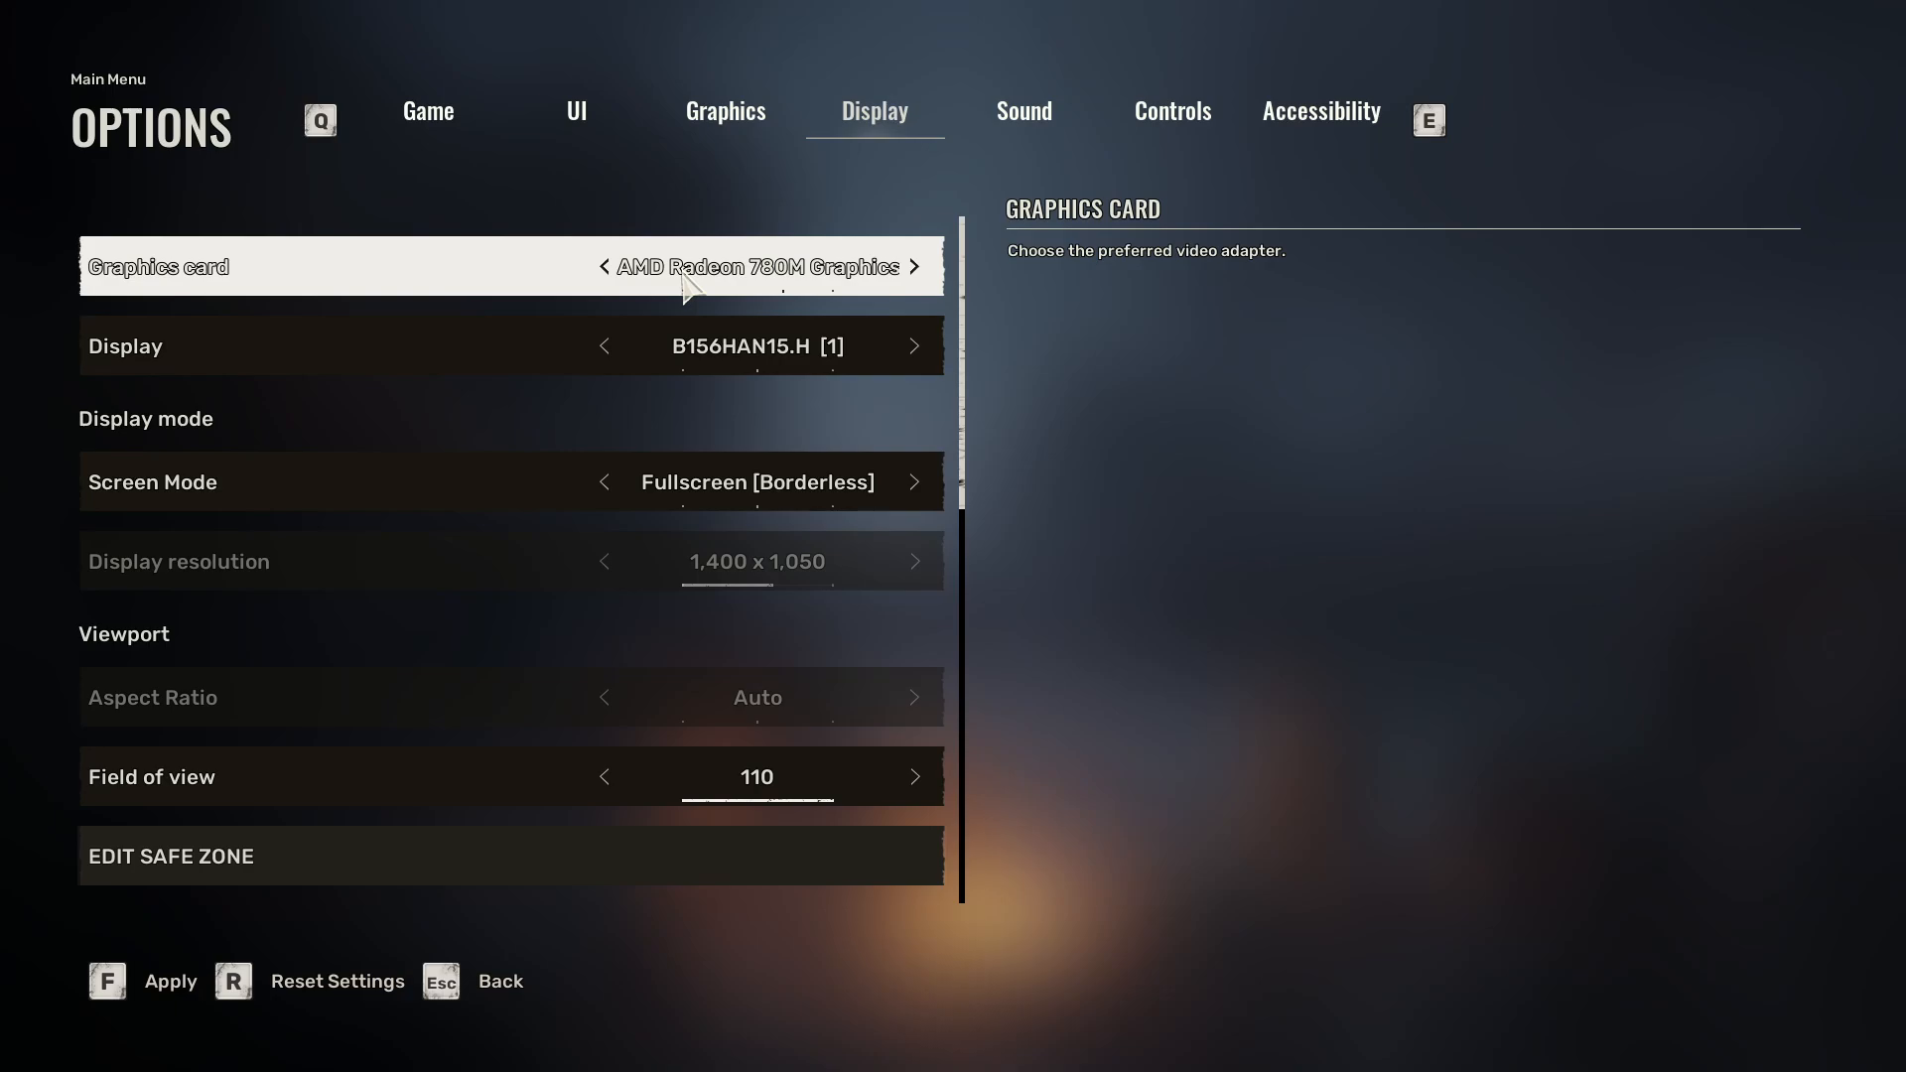
pyautogui.click(914, 266)
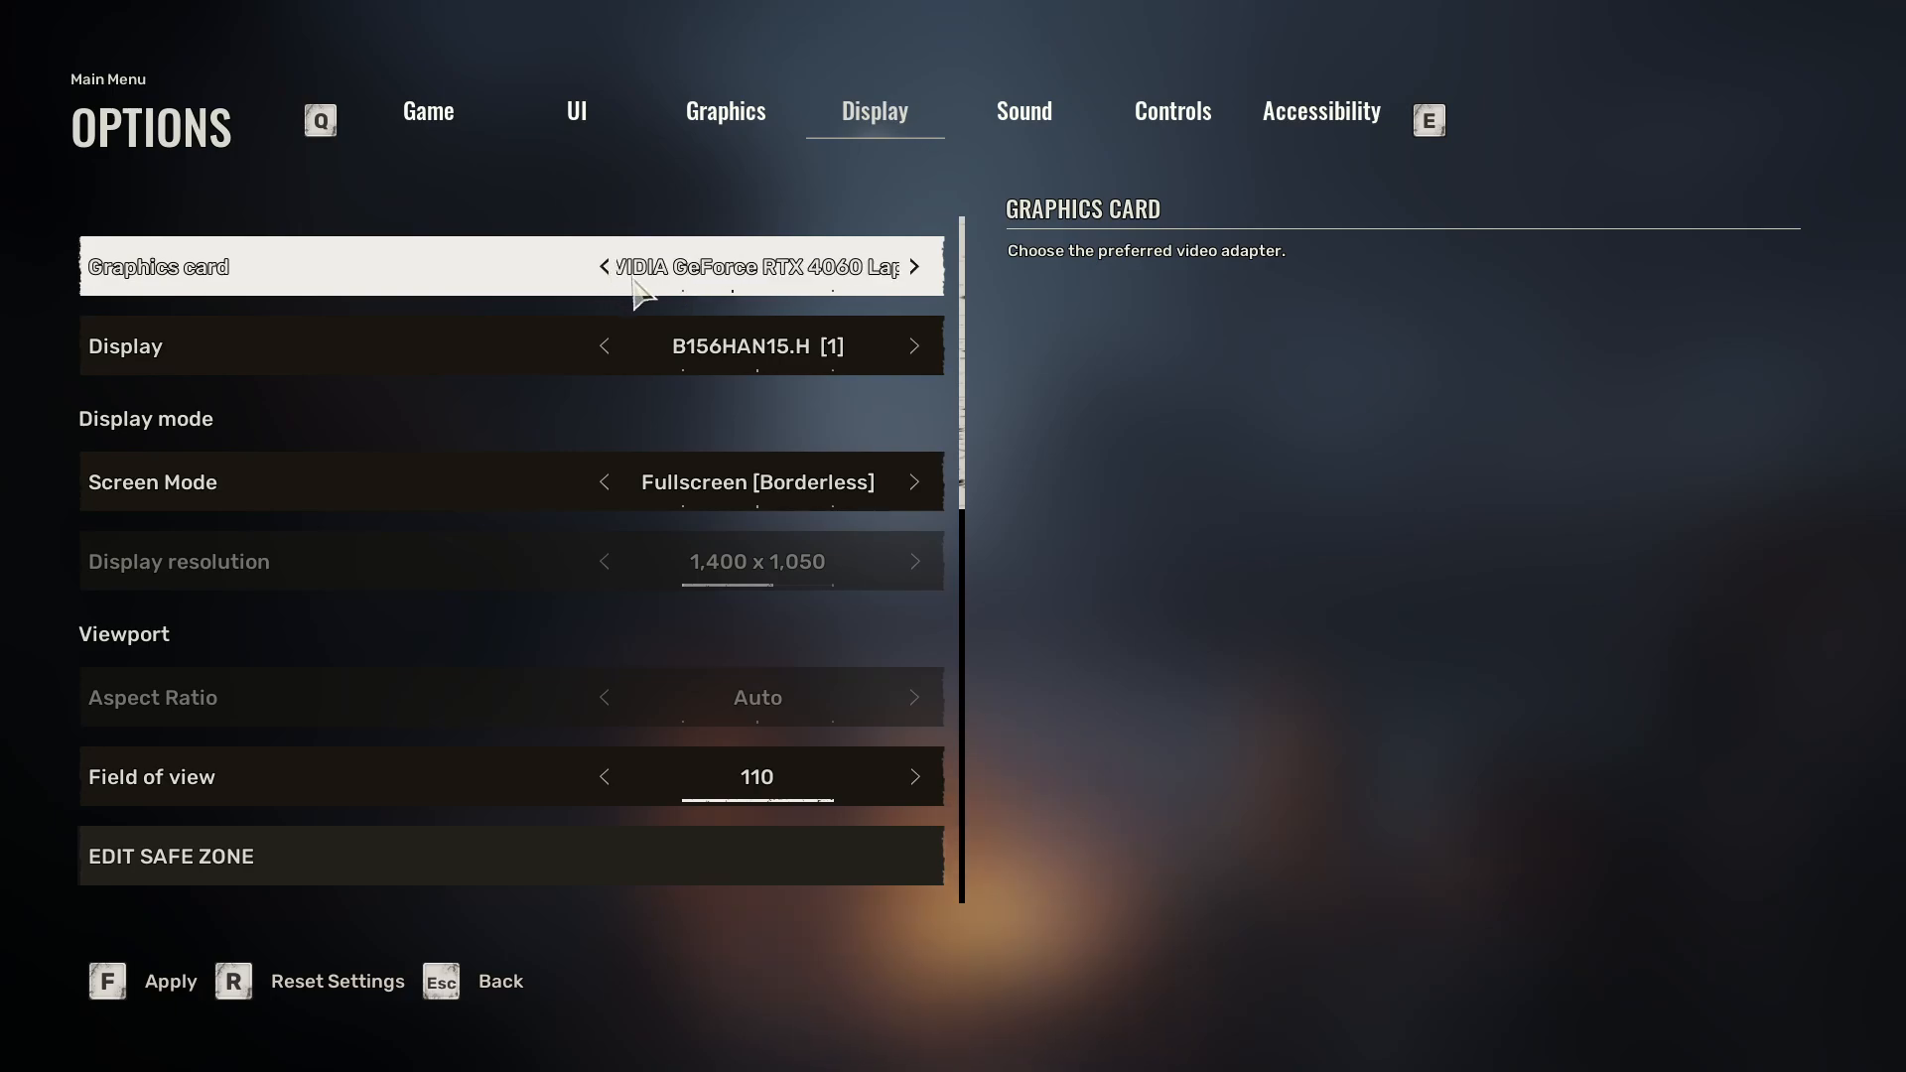
pyautogui.click(914, 266)
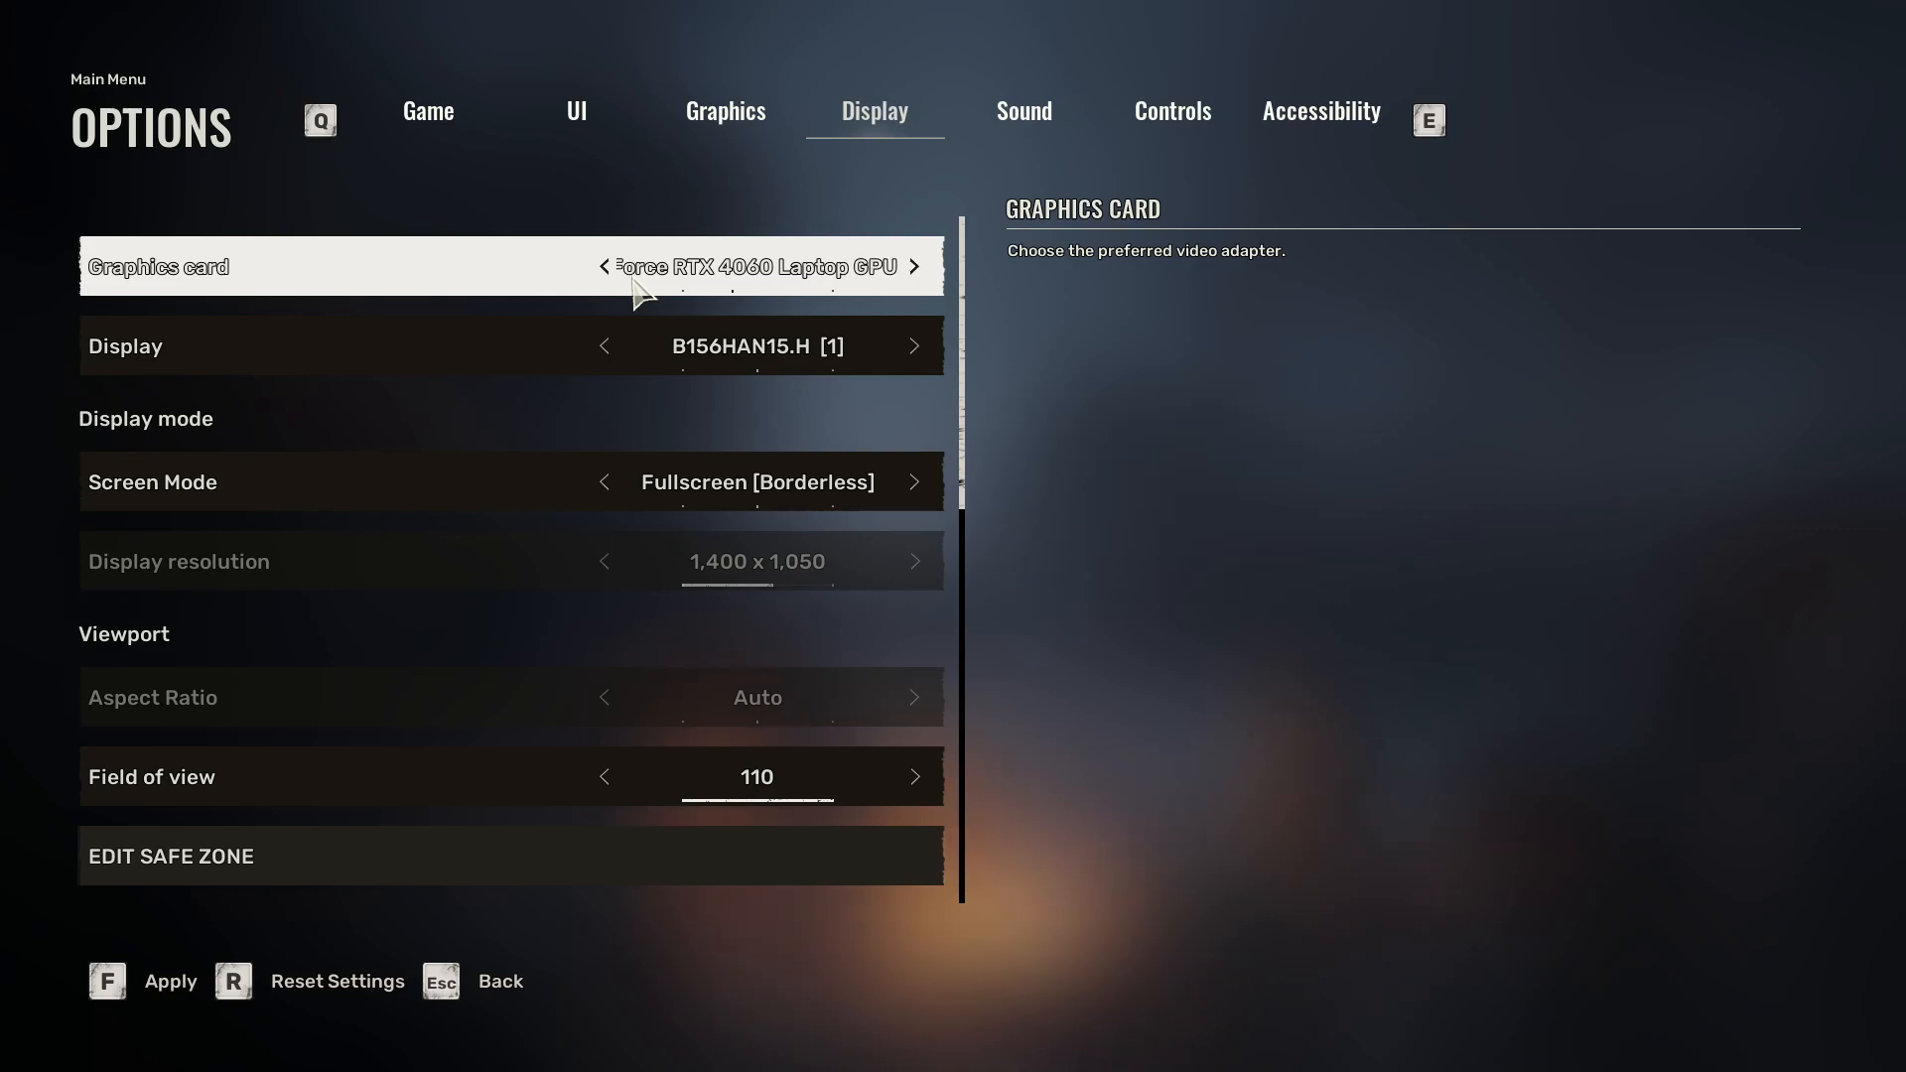
pyautogui.press('f')
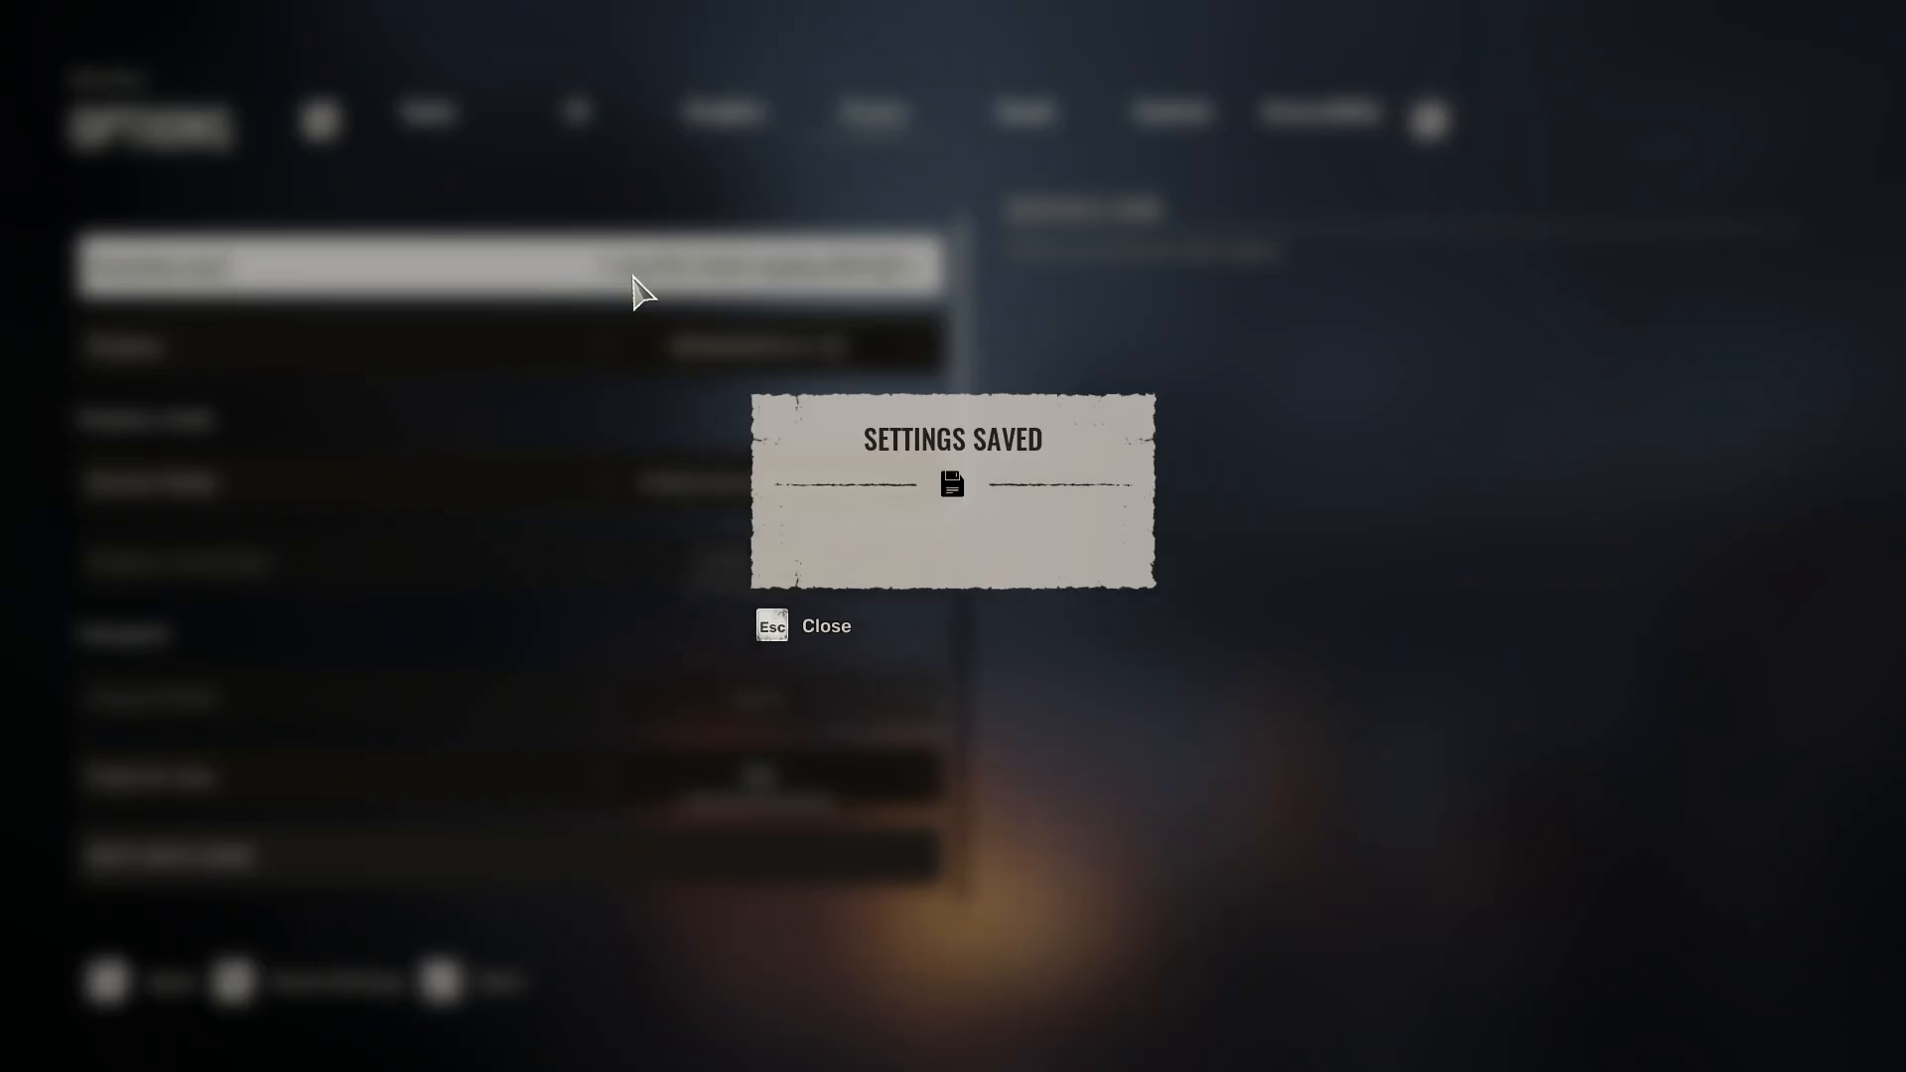